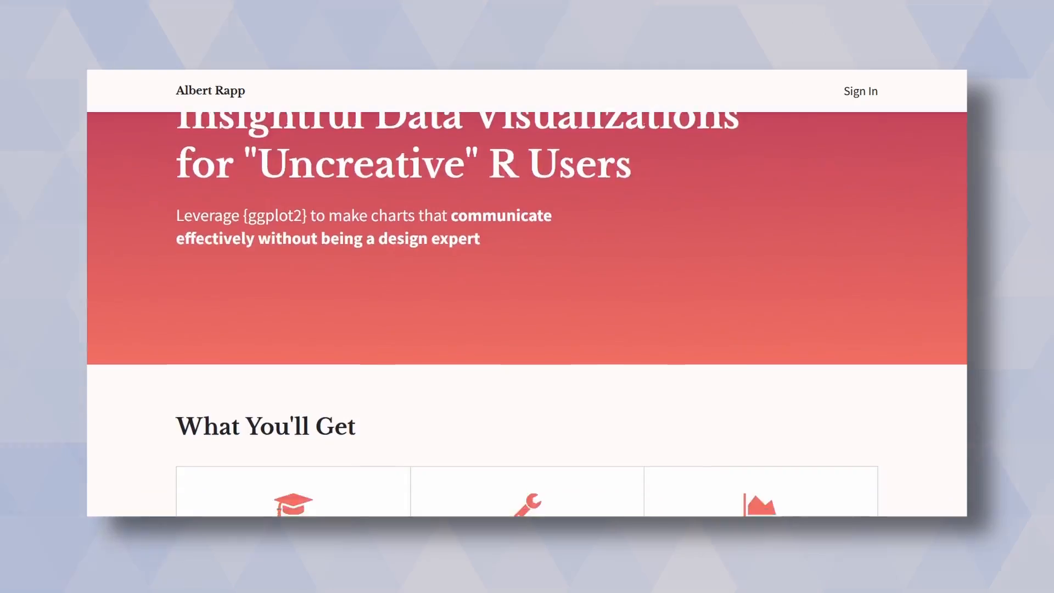
# Step: Run the selected_countries chunk to print the 50-row country, year and life_exp tibble
pyautogui.scroll(-3)
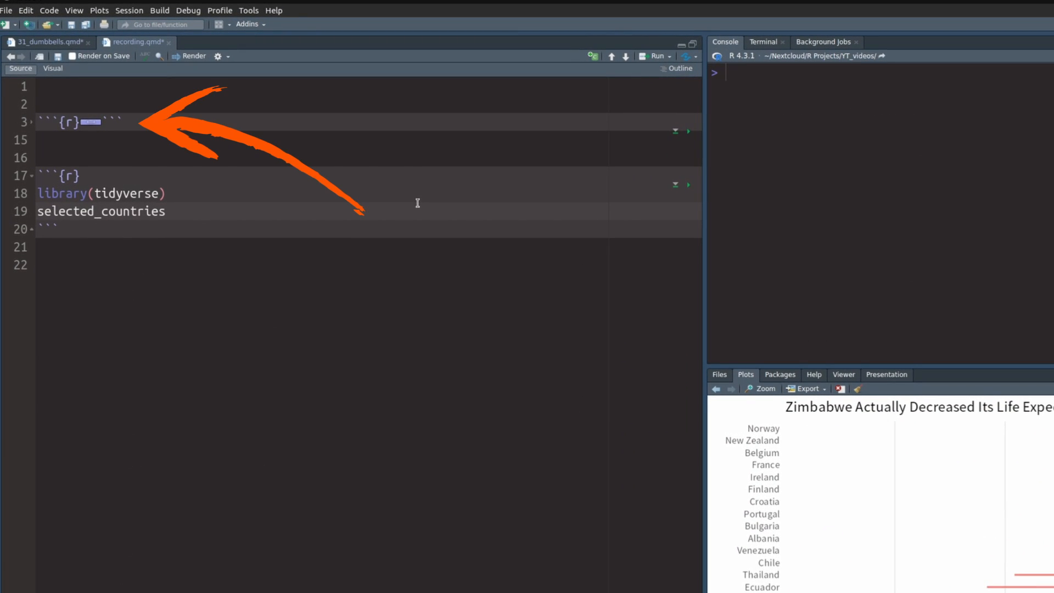
pyautogui.doubleClick(101, 211)
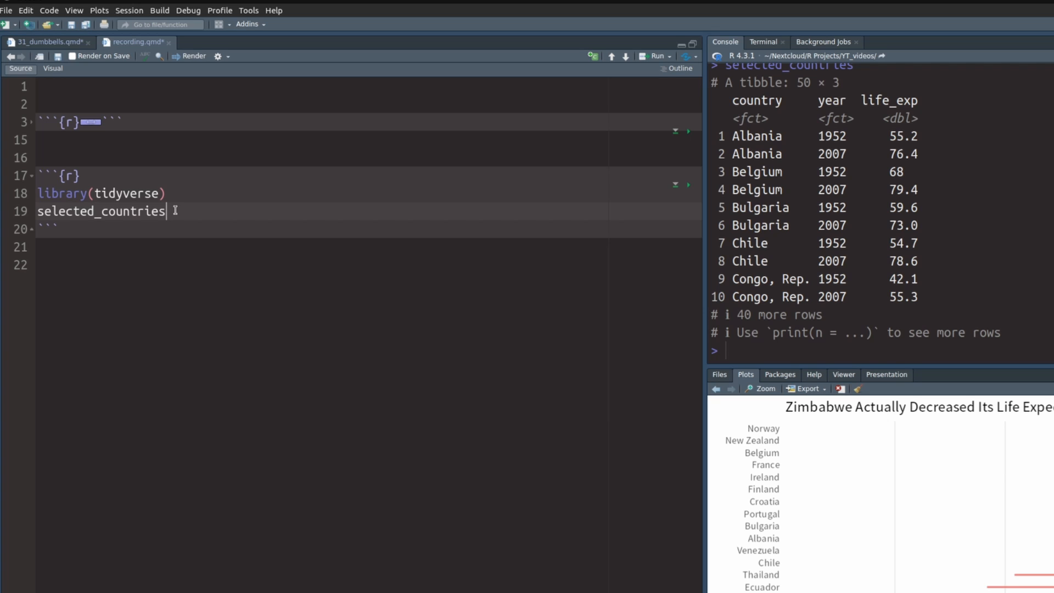
pyautogui.moveTo(293, 174)
pyautogui.write('ggplot(')
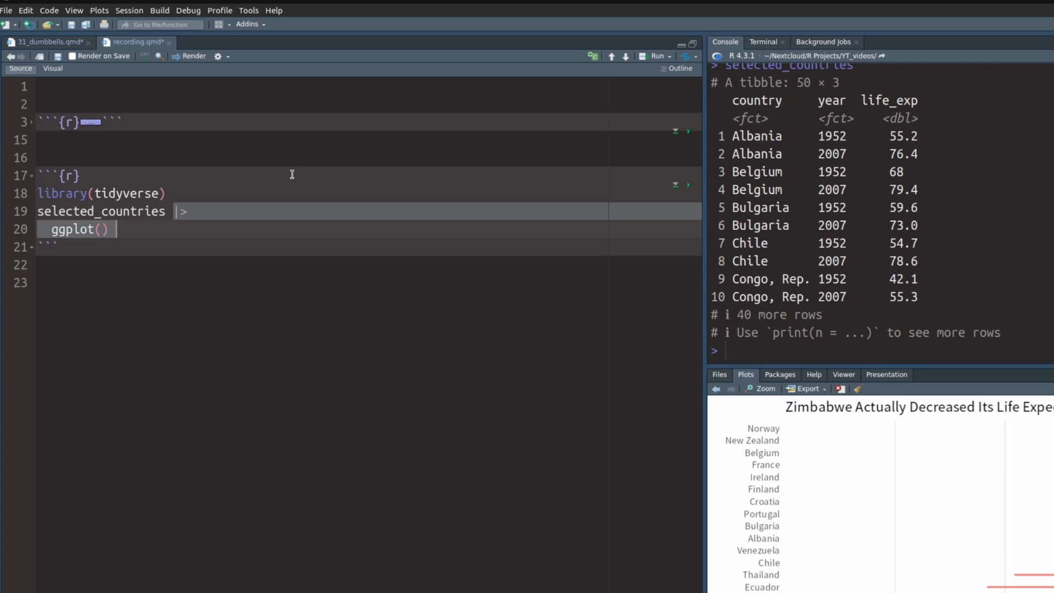
# Step: Map life_exp to x and country to y with shape-21 points filled by year, size 5, colour '#333333', stroke 1
pyautogui.write('aes(x = life_exp')
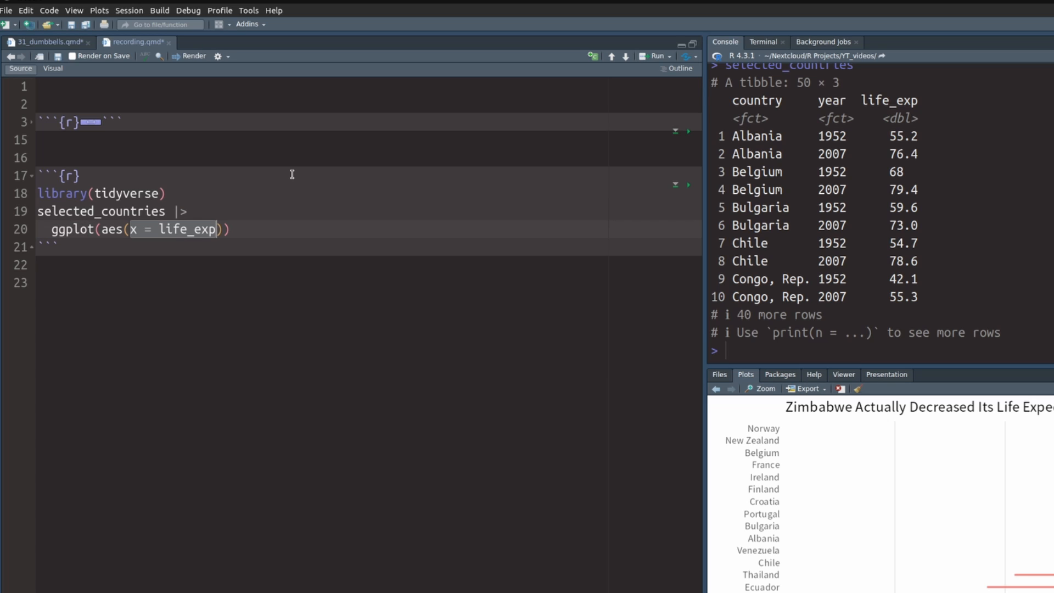
pyautogui.write(', y = country')
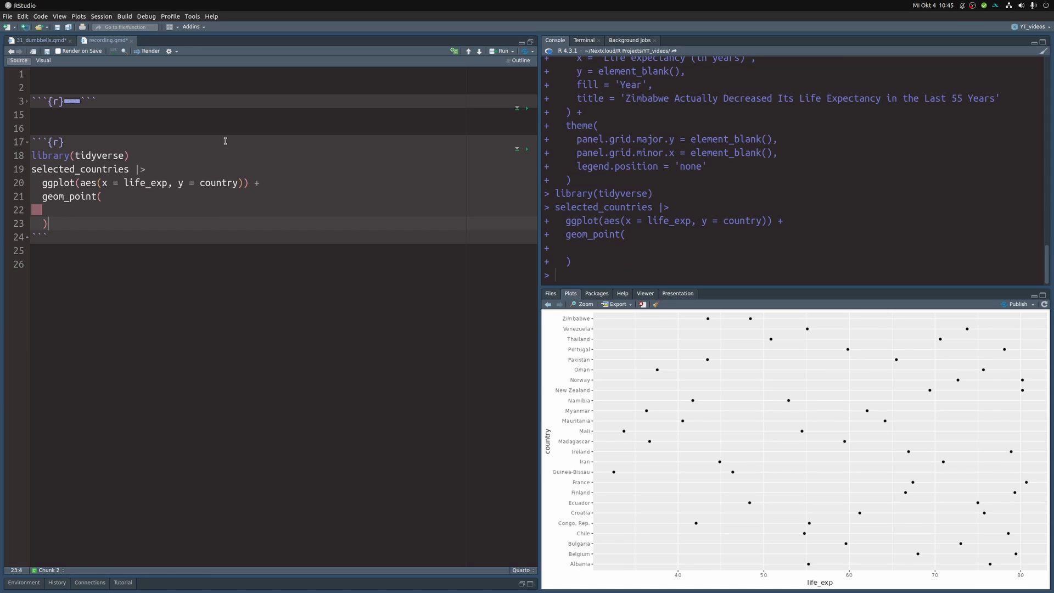
pyautogui.write('aes(fill = year),')
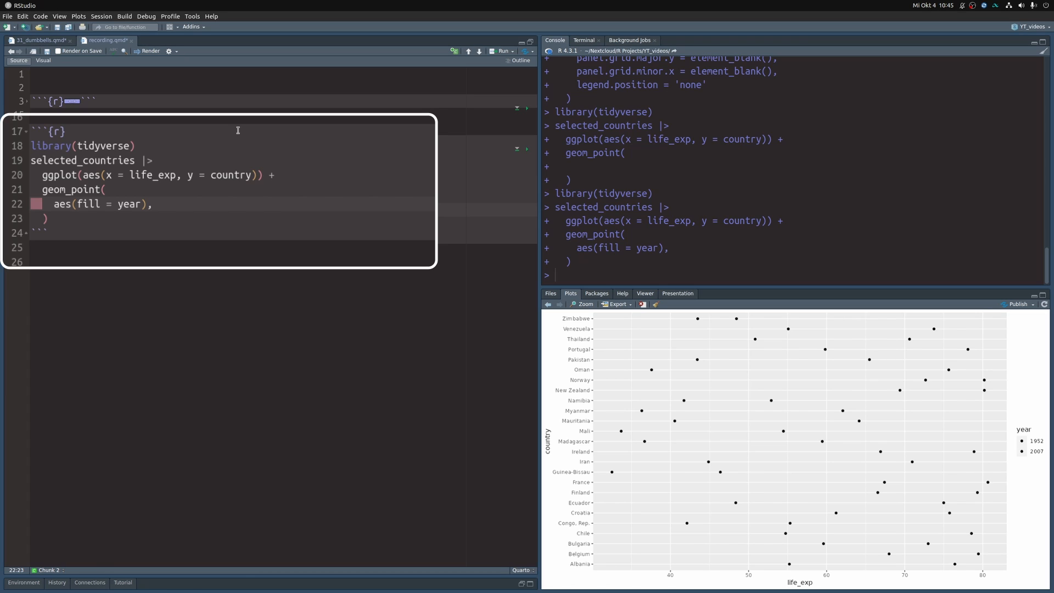
pyautogui.write('shape = 21,')
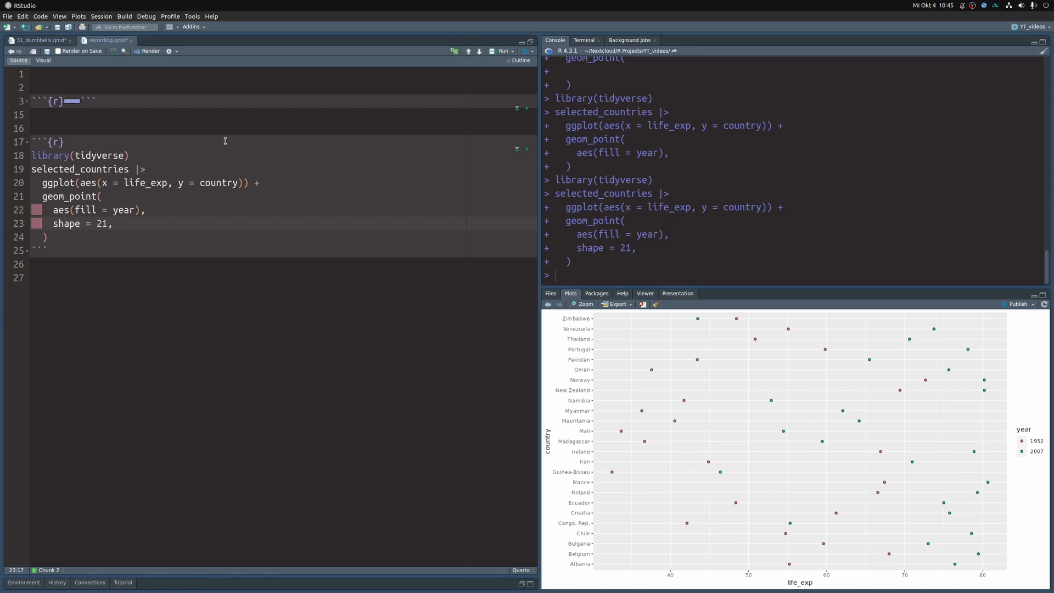
pyautogui.write('size = 5,')
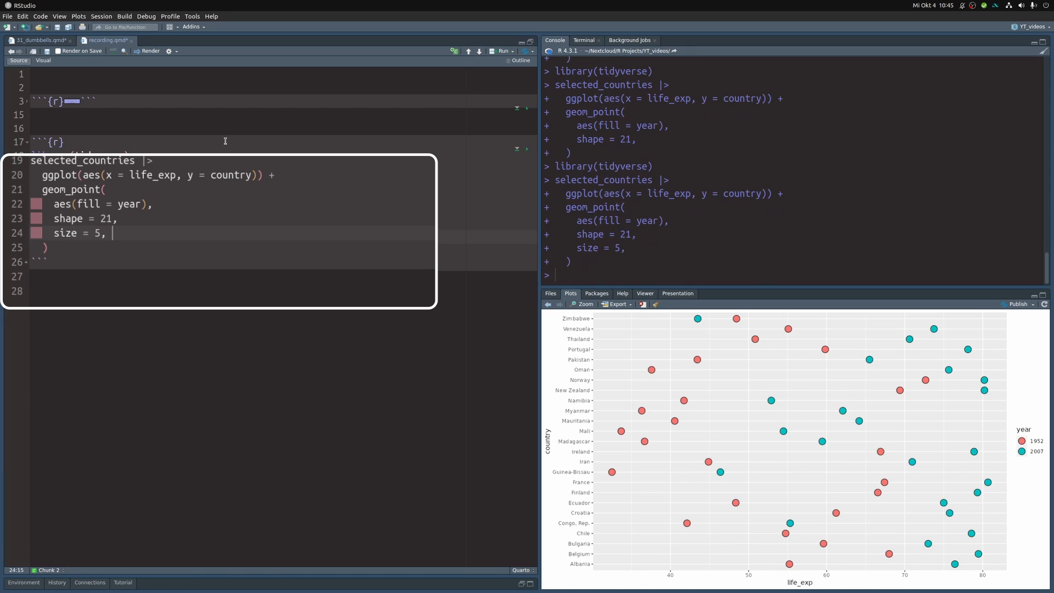
pyautogui.write("color = '#333333',")
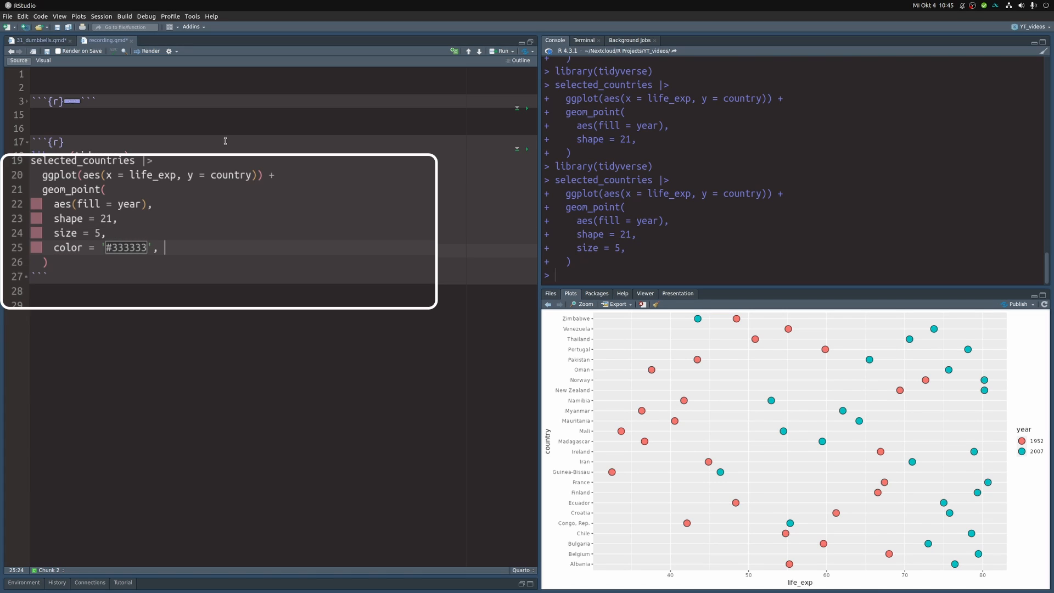
pyautogui.write('stroke = 1')
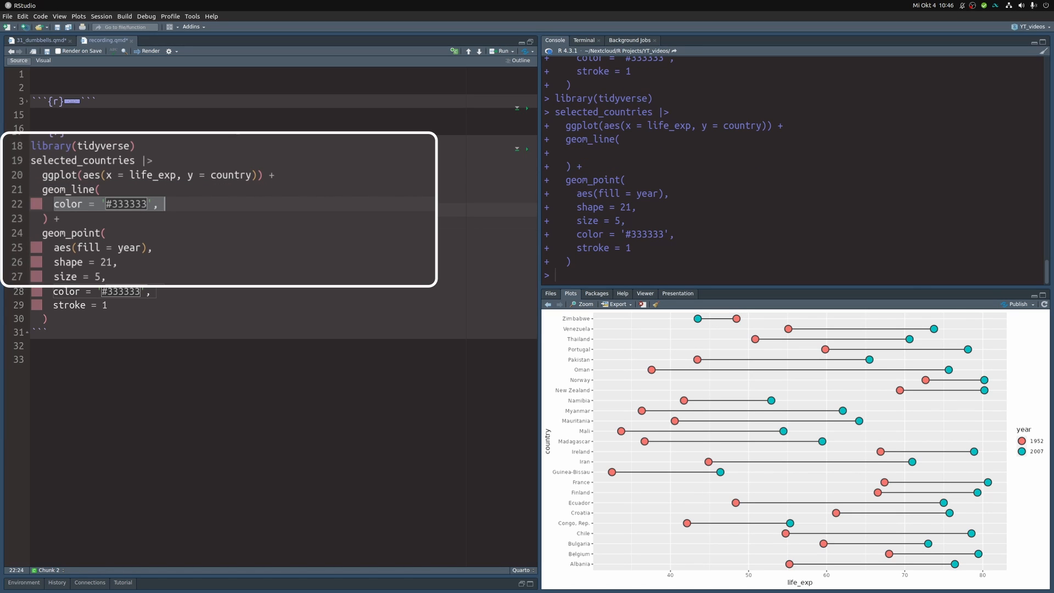
# Step: Draw the connecting geom_line in '#333333' with linewidth 1
pyautogui.write('linewidth = 1')
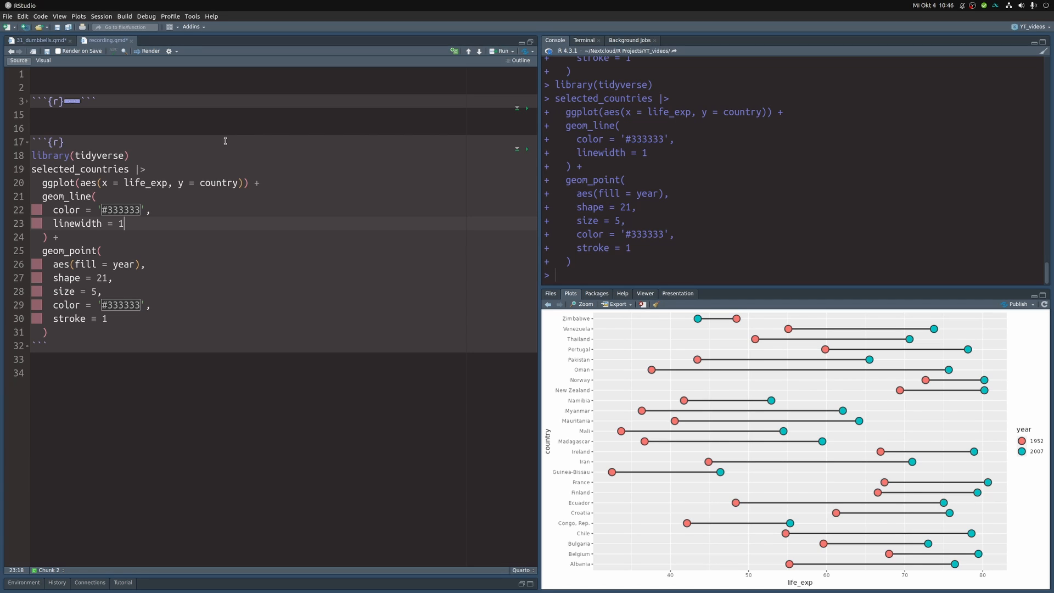
# Step: Apply theme_minimal with base size 16 and the Source Sans Pro font family
pyautogui.write('theme_minimal()')
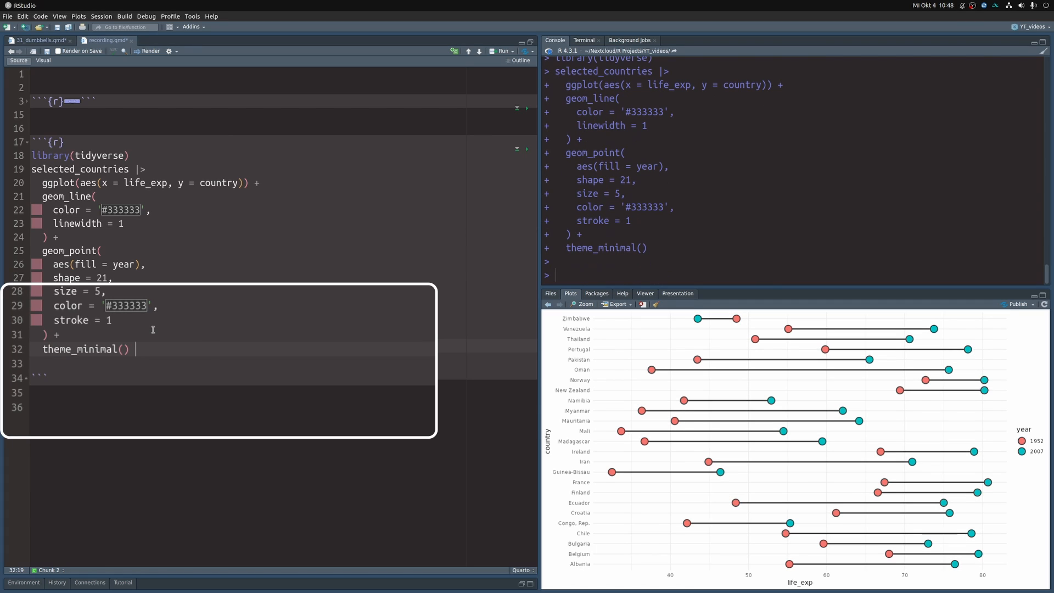
pyautogui.write('base_size = 16')
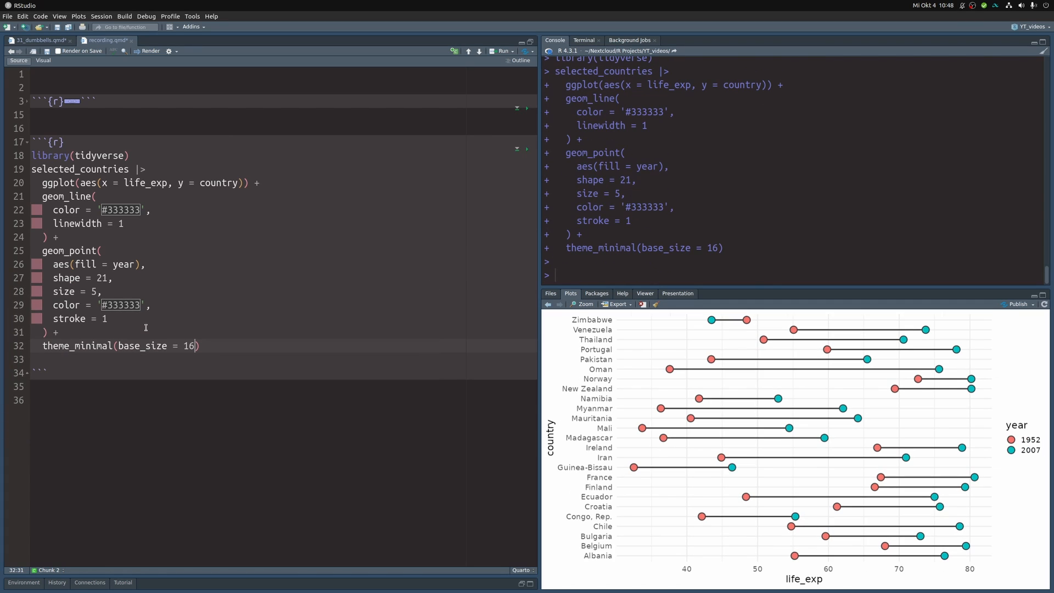
pyautogui.write(", base_family = 'Source Sans Pro'")
pyautogui.click(284, 360)
pyautogui.write('labs(')
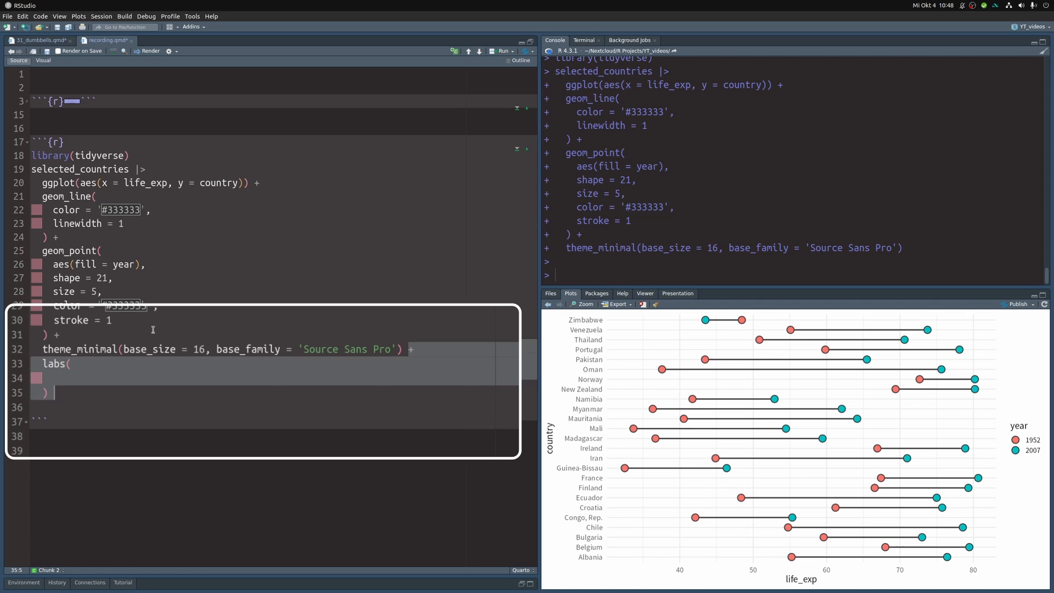
# Step: Set the Zimbabwe title, 'Life expectancy (in years)' x label, blank y label and 'Year' legend title
pyautogui.write("title = 'Zimbabwe Actually Decreased Its Life Expectancy in the Last 55 Years',")
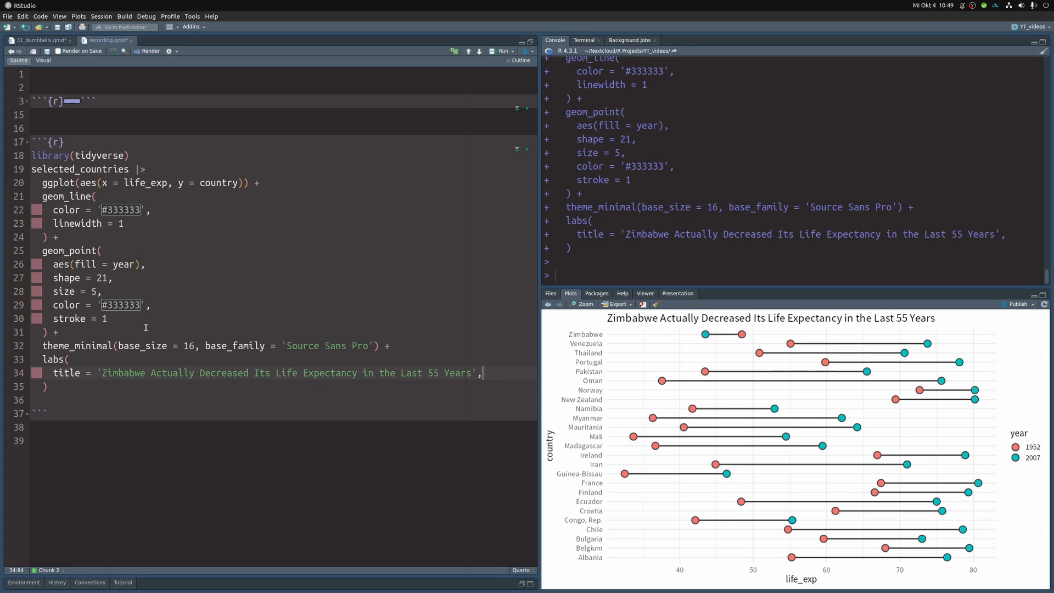
pyautogui.write("x = 'Life expectancy (in years)',")
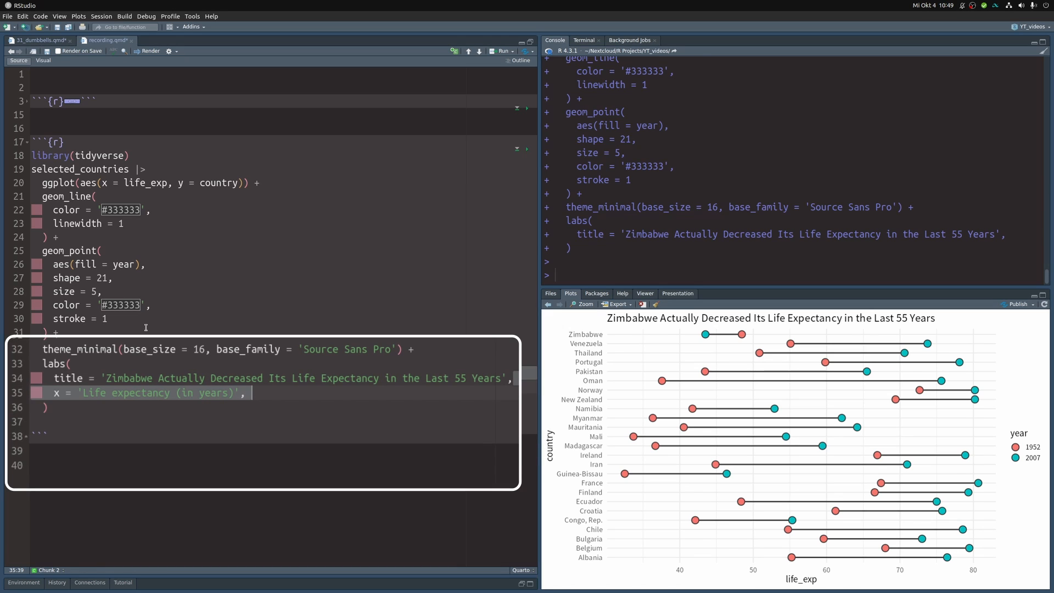
pyautogui.write('y = element_blank(),')
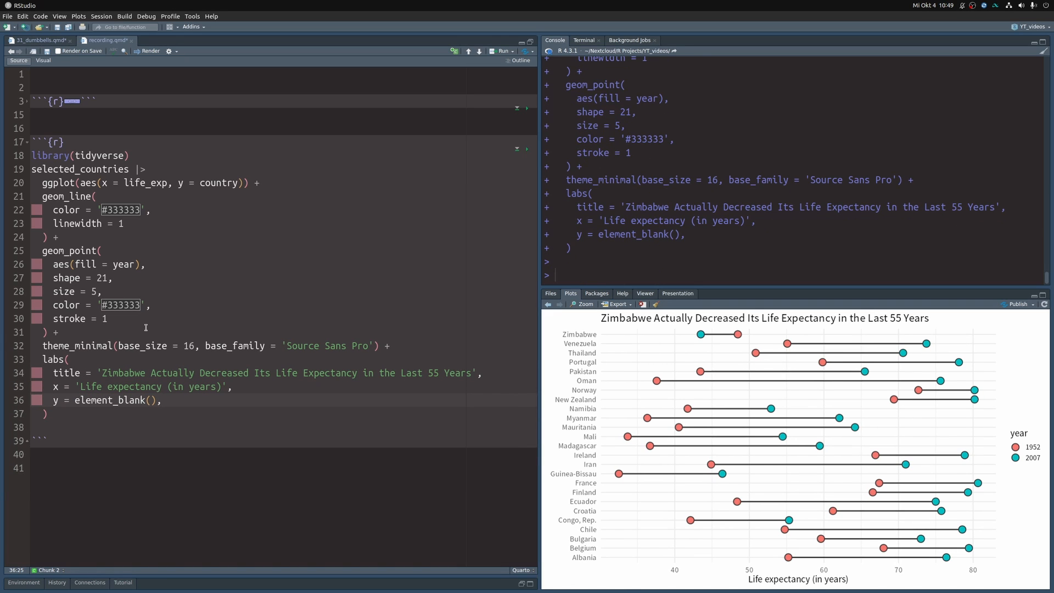
pyautogui.write("fill = 'Year'")
pyautogui.write('panel.grid.major.y = element_blank(),')
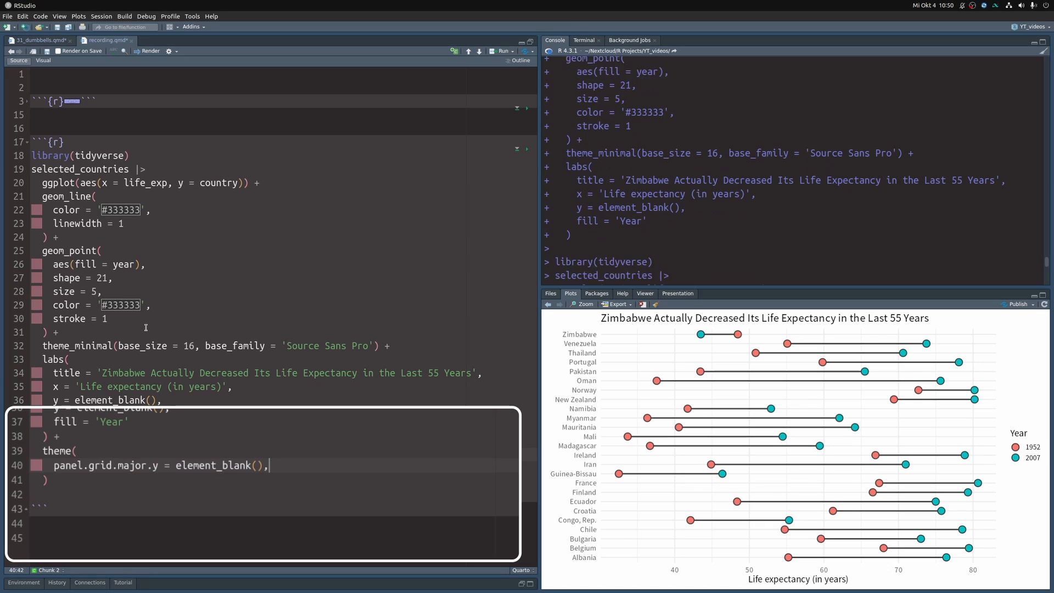
# Step: Blank panel.grid.minor.x in theme() alongside the removed major y grid lines
pyautogui.write('panel.grid.minor.x = element_blank()')
pyautogui.write('selected_countries |>')
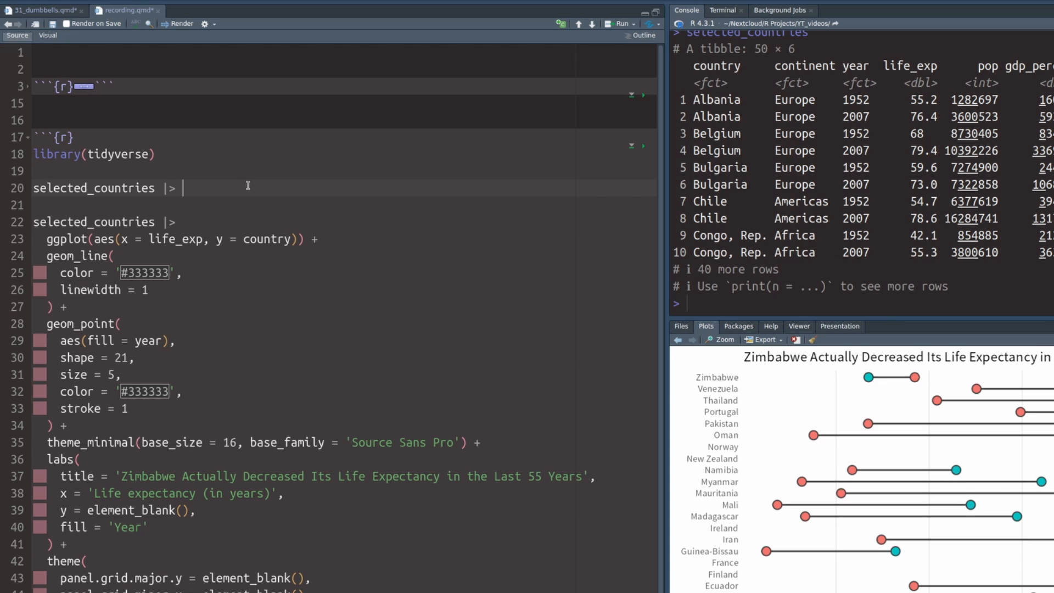
# Step: Arrange by country and year, add change_life_exp = diff(life_exp), and fct_reorder countries by it
pyautogui.write('arrange')
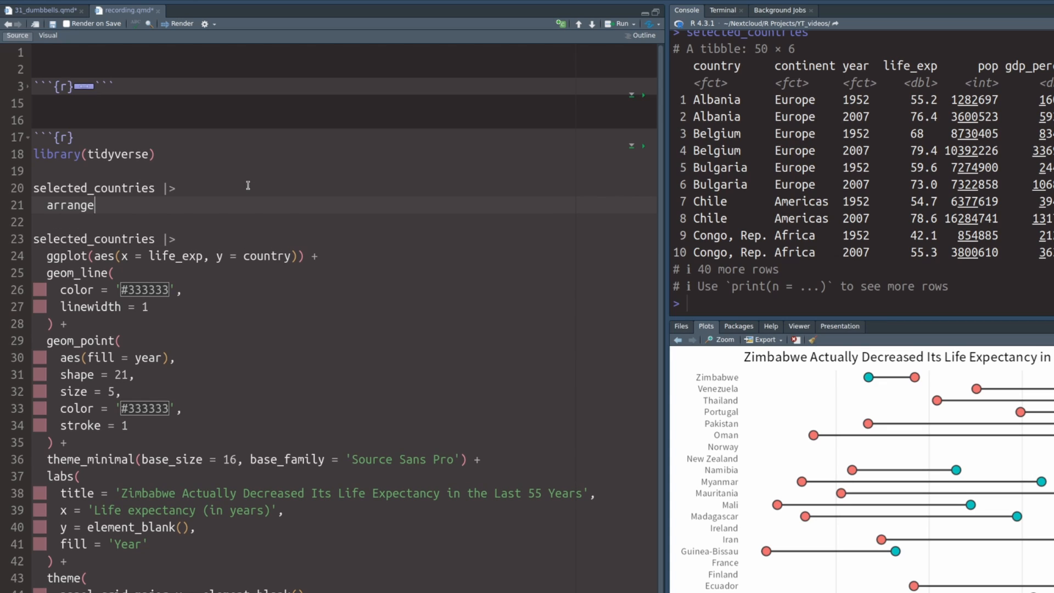
pyautogui.write('(country, year) |>')
pyautogui.click(345, 222)
pyautogui.write('mutate(')
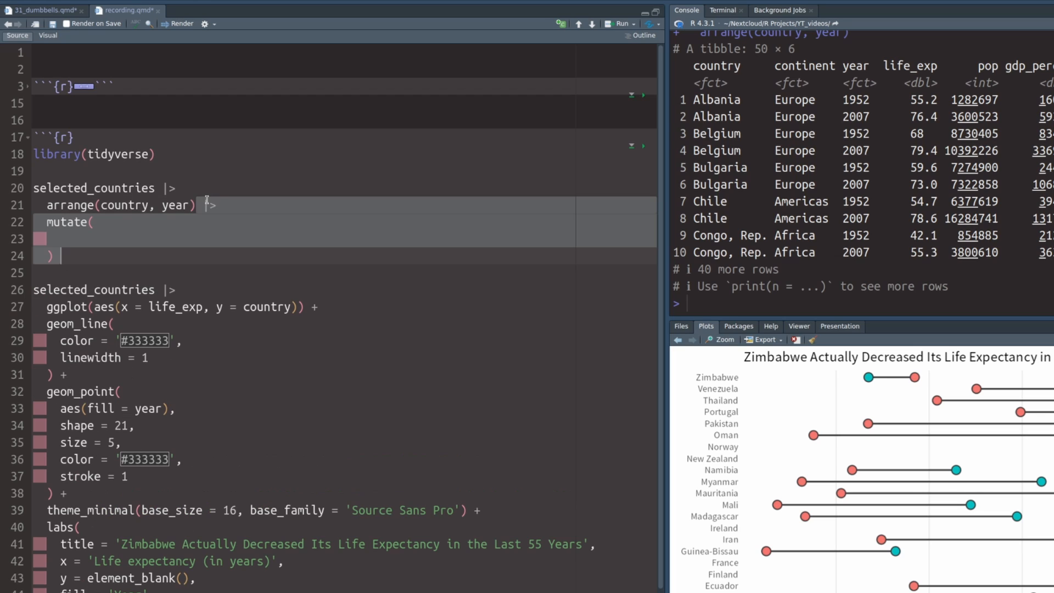
pyautogui.write('change_life_exp')
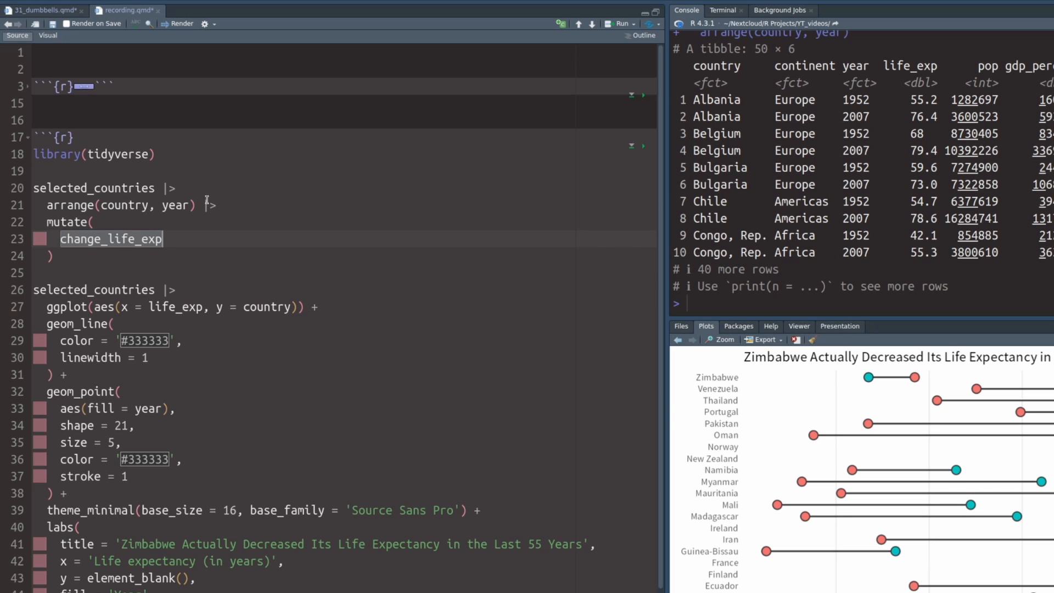
pyautogui.write('= diff(life_exp),')
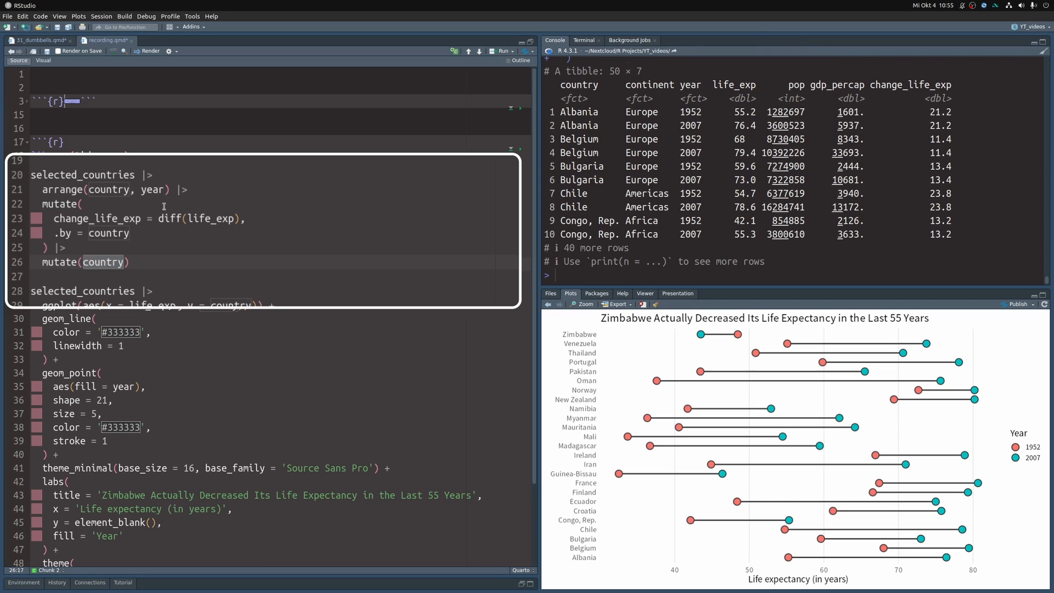
pyautogui.write('= fct_reorder()')
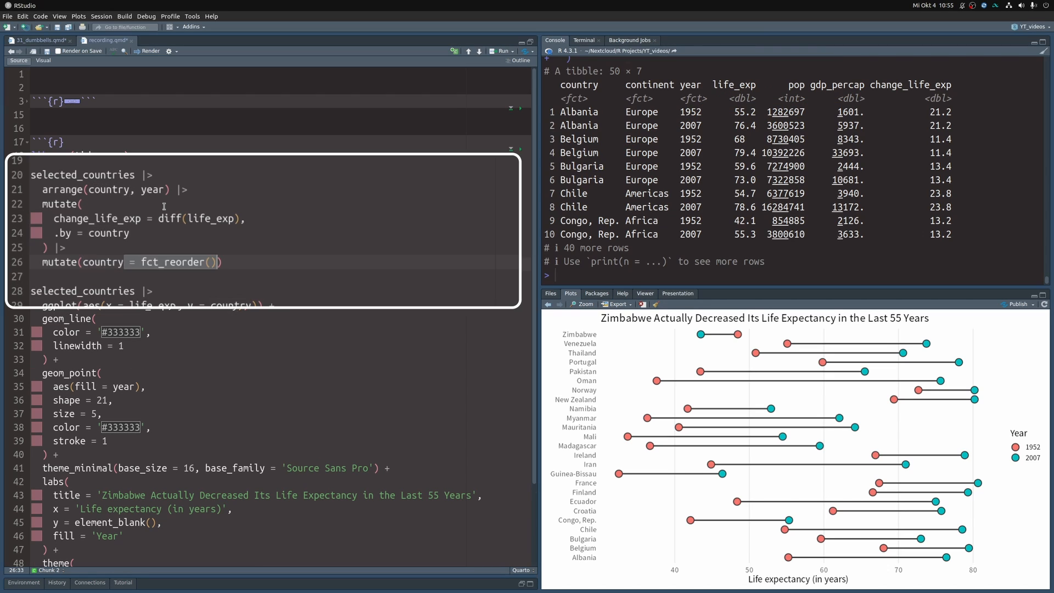
pyautogui.write('country, change_life_exp')
pyautogui.click(272, 175)
pyautogui.write('sorted_countries <- ')
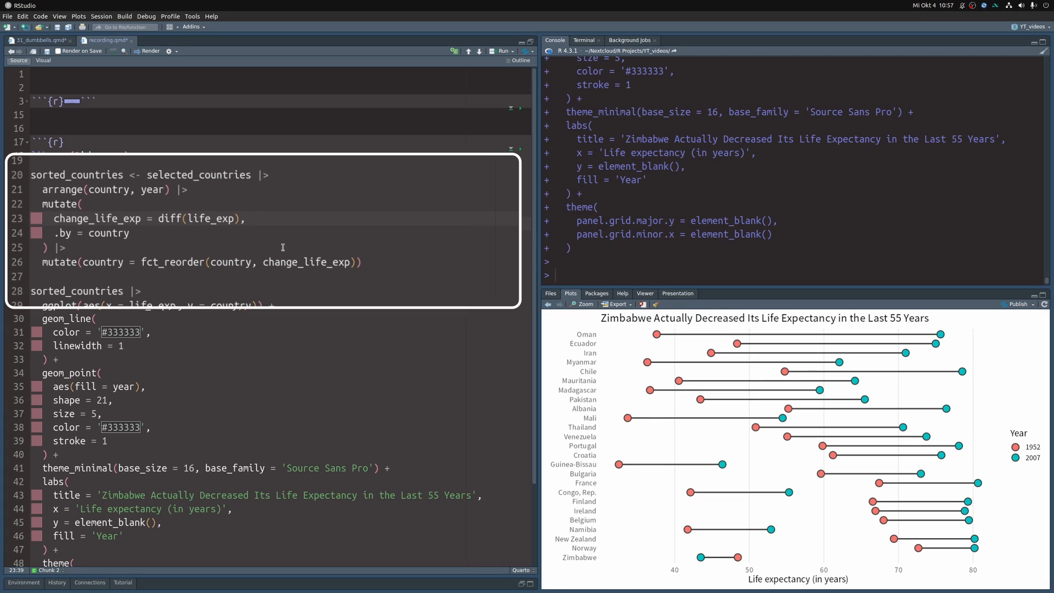
# Step: Add order_dumbbells = if_else(change_life_exp < 0, -1, 1) * life_exp[2] and redraw the chart
pyautogui.write('order_dumbbells =')
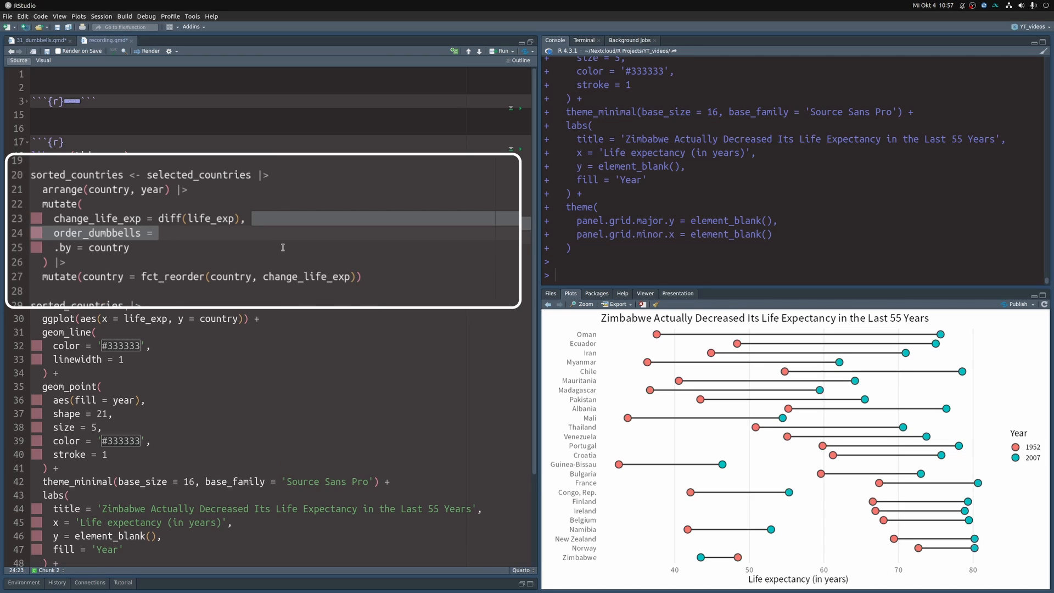
pyautogui.write('if_else(change_life_exp < 0, -1, 1) * life_exp[1')
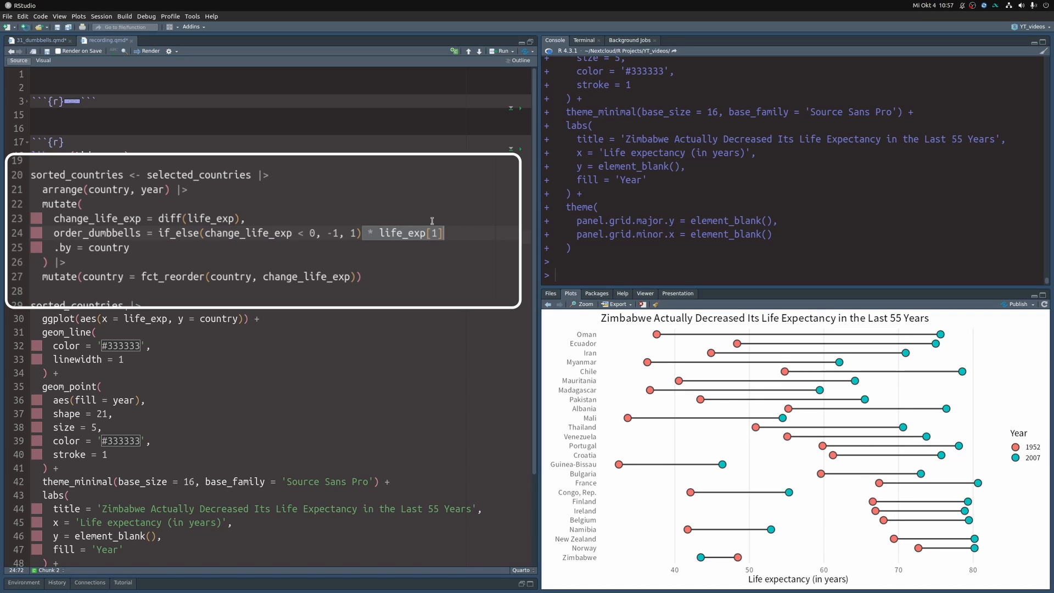
pyautogui.moveTo(461, 233)
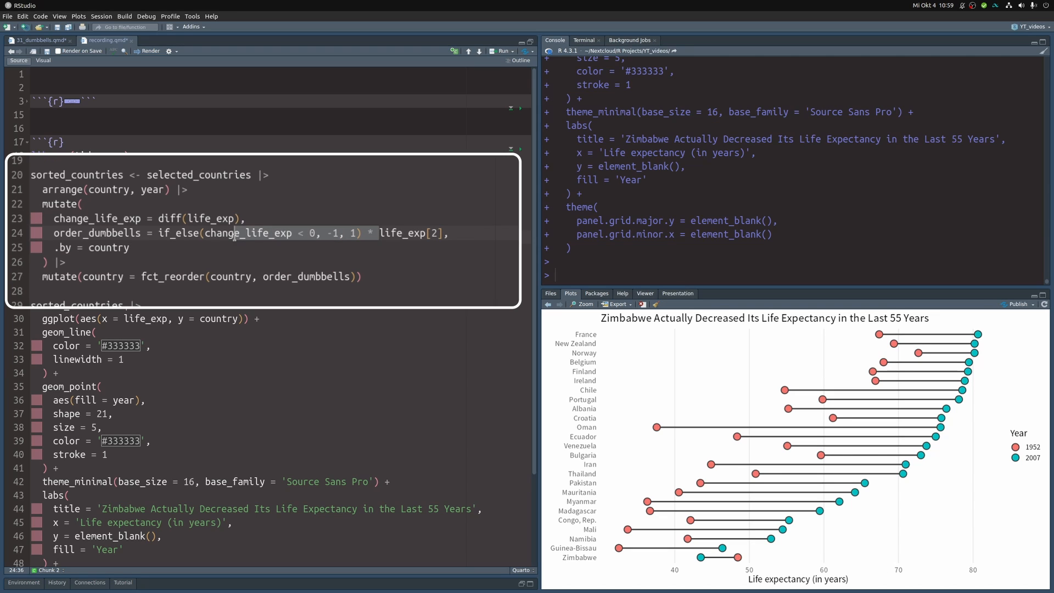
pyautogui.press('Delete')
pyautogui.write('aes(),')
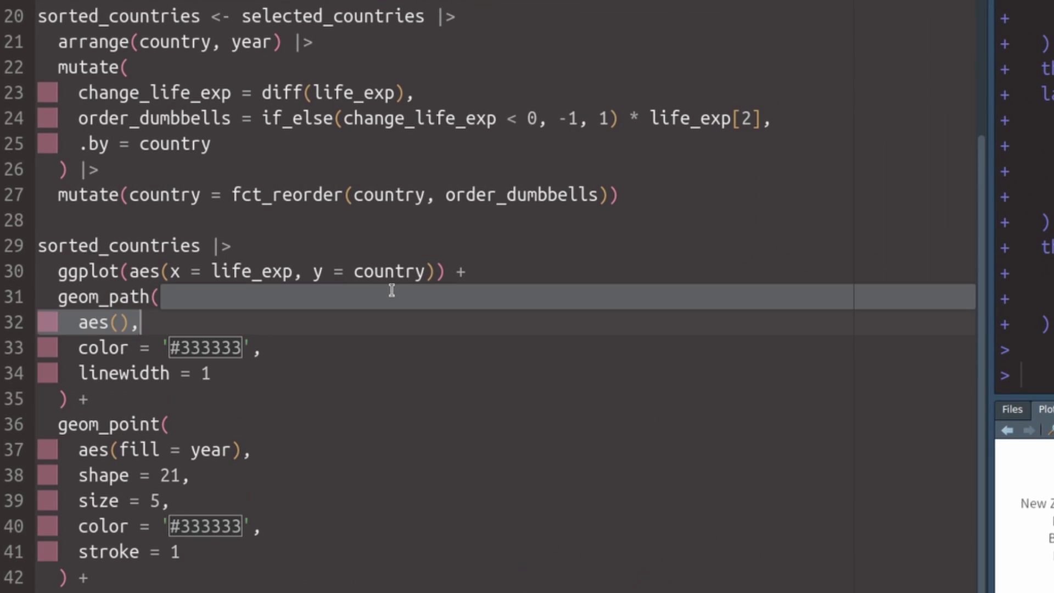
# Step: Colour the lines by change_life_exp < 0, redraw, and comment out the point layer
pyautogui.write('color =')
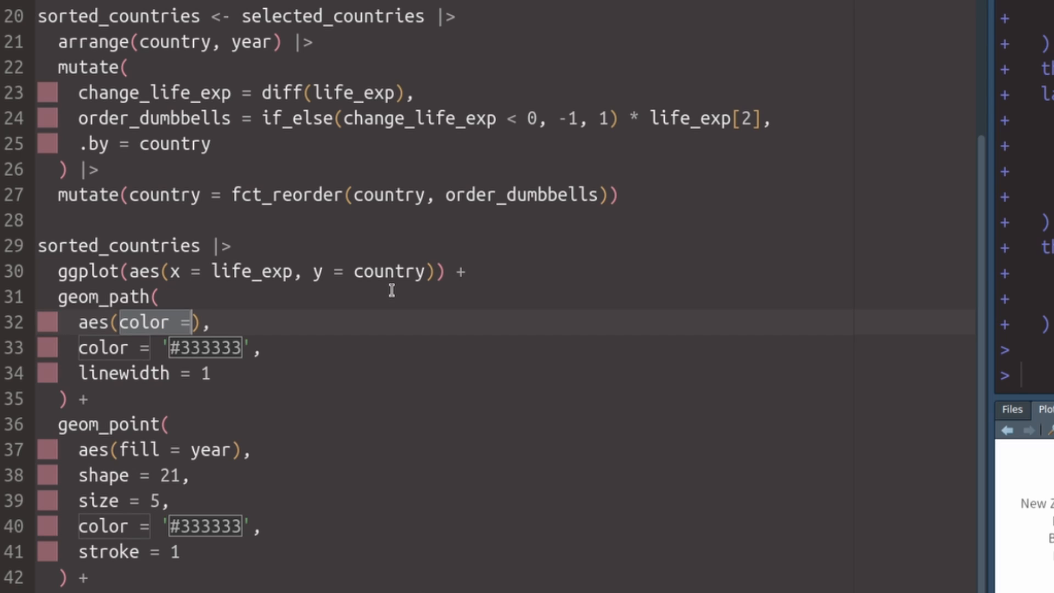
pyautogui.write('(change_life_exp < 0)')
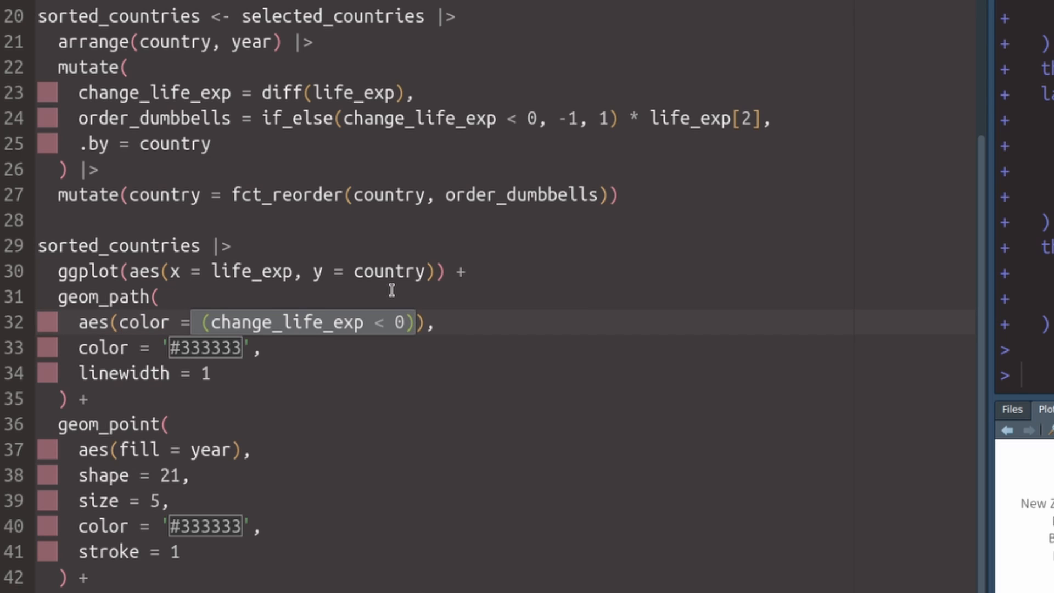
pyautogui.click(426, 322)
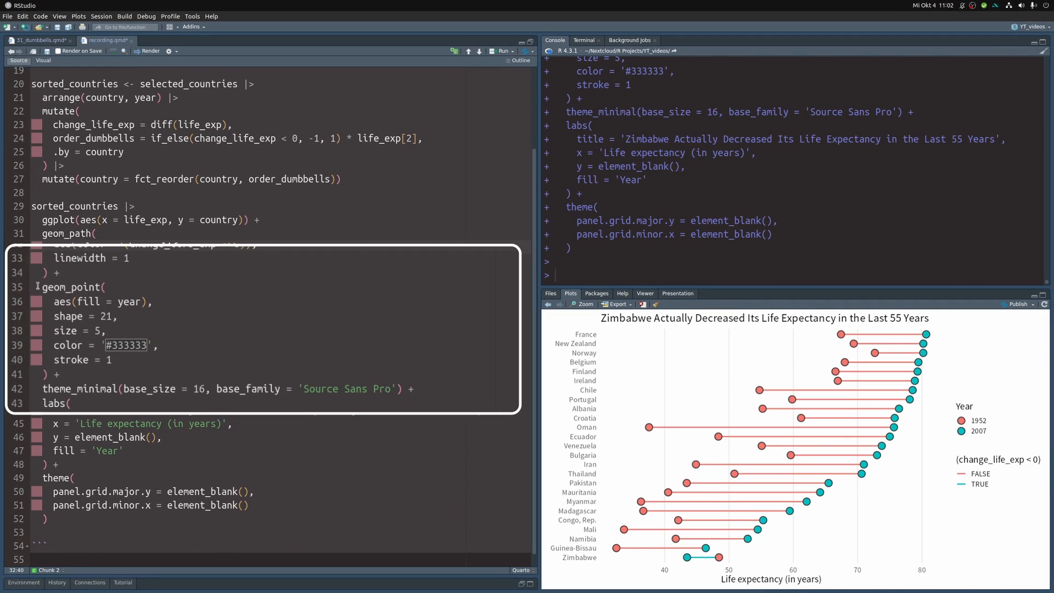
pyautogui.press('ctrl+shift+c')
pyautogui.write(',')
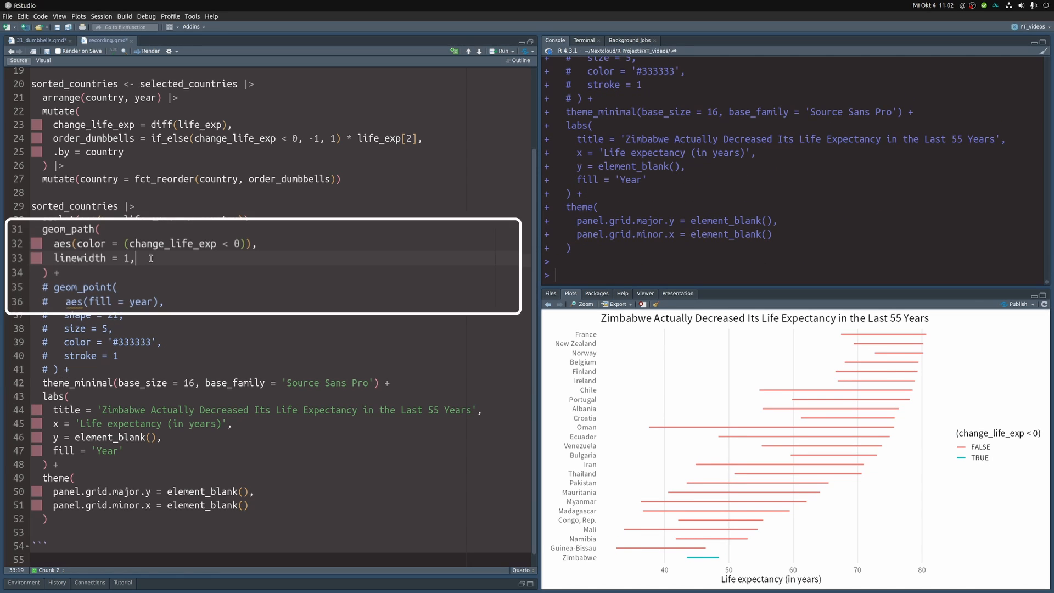
# Step: Turn the lines into closed 0.3 cm arrows and set legend.position to 'none'
pyautogui.write('arrow = arrow()')
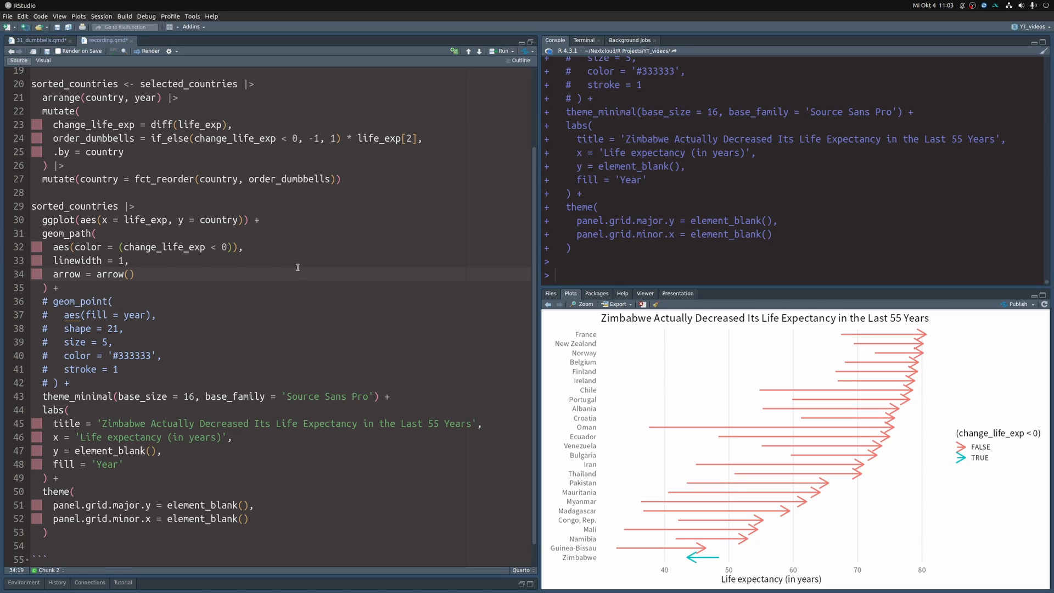
pyautogui.write("length = unit(0.3, 'cm')")
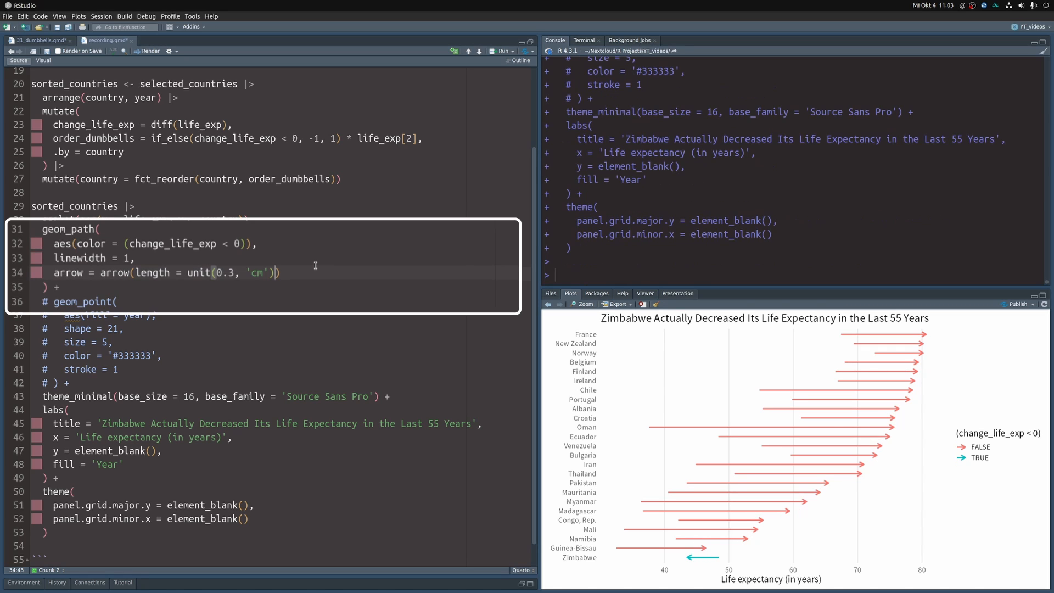
pyautogui.write(", type = 'closed'")
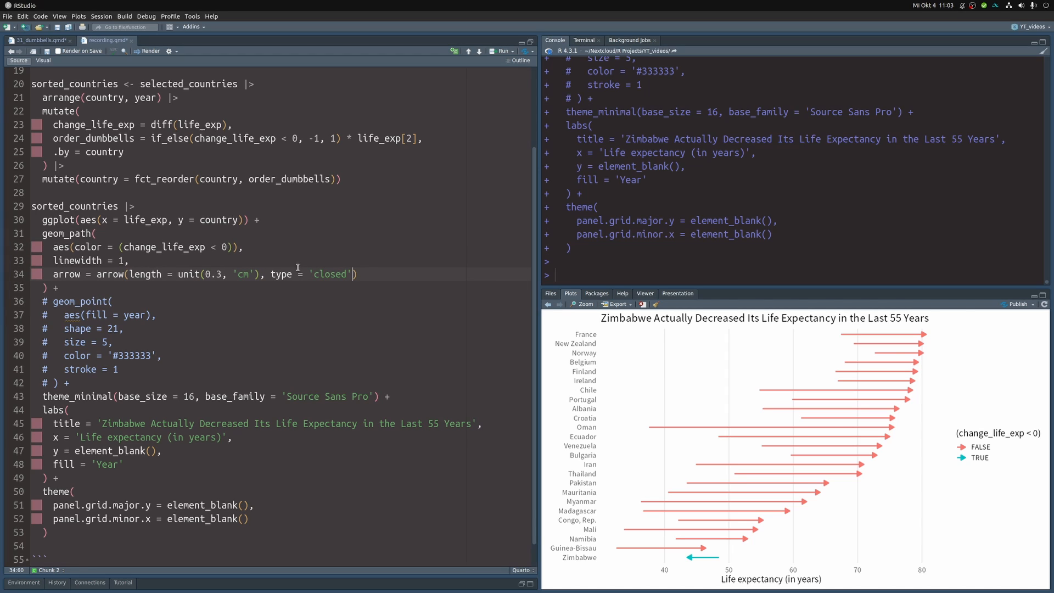
pyautogui.click(310, 524)
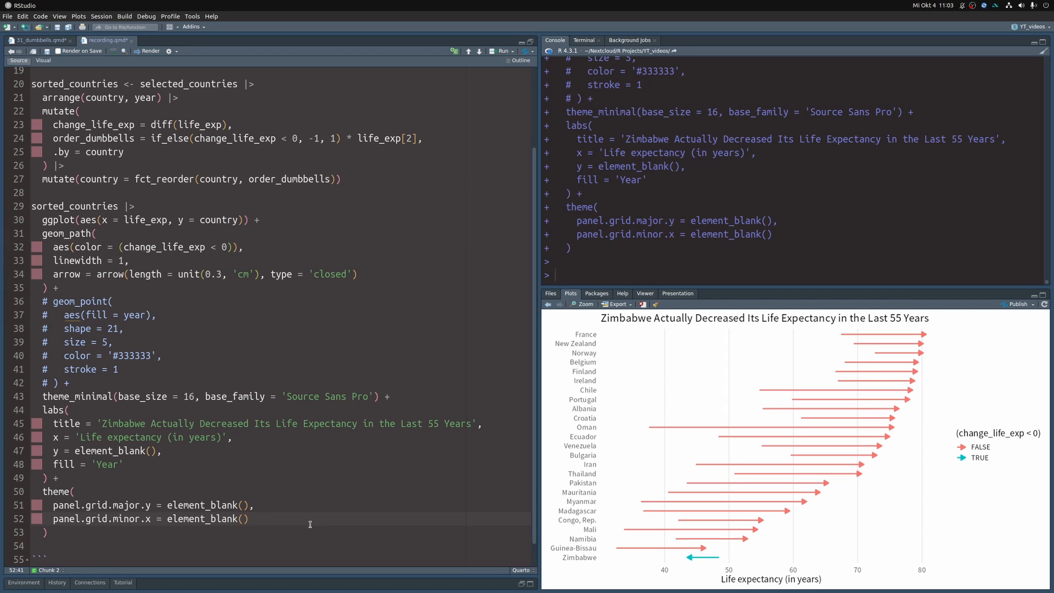
pyautogui.write("legend.position = 'none'")
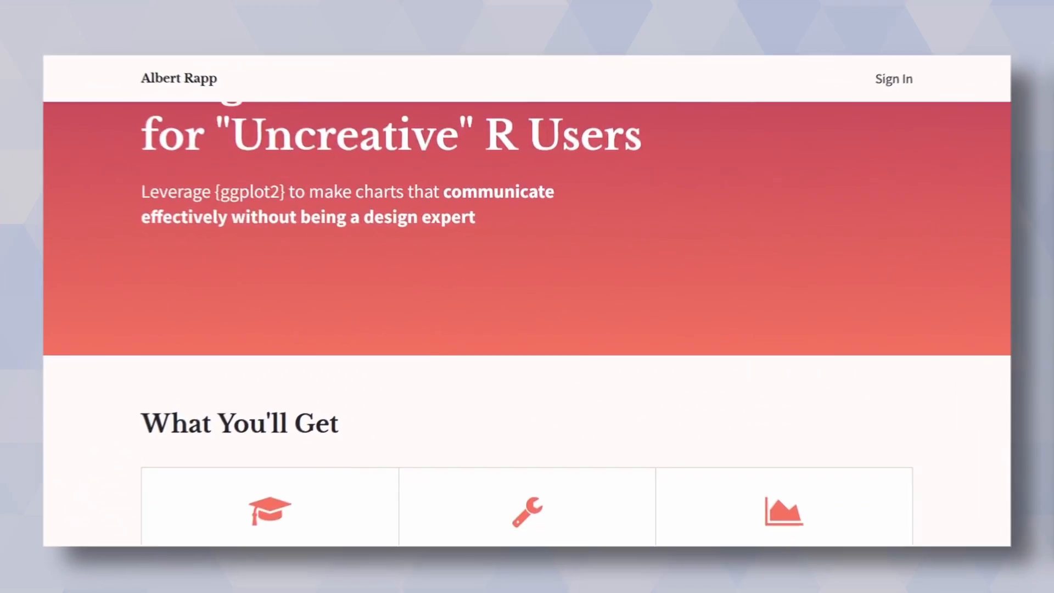
# Step: Scroll the Albert Rapp ggplot2 course page past the instructor introduction to the price, access and refunds FAQ
pyautogui.scroll(-3)
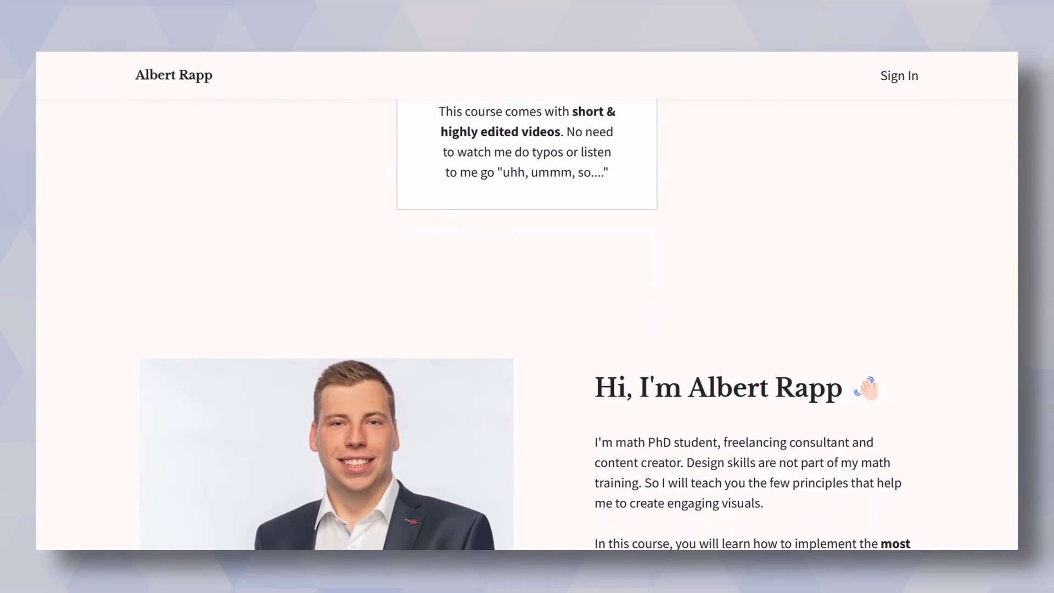
pyautogui.scroll(-3)
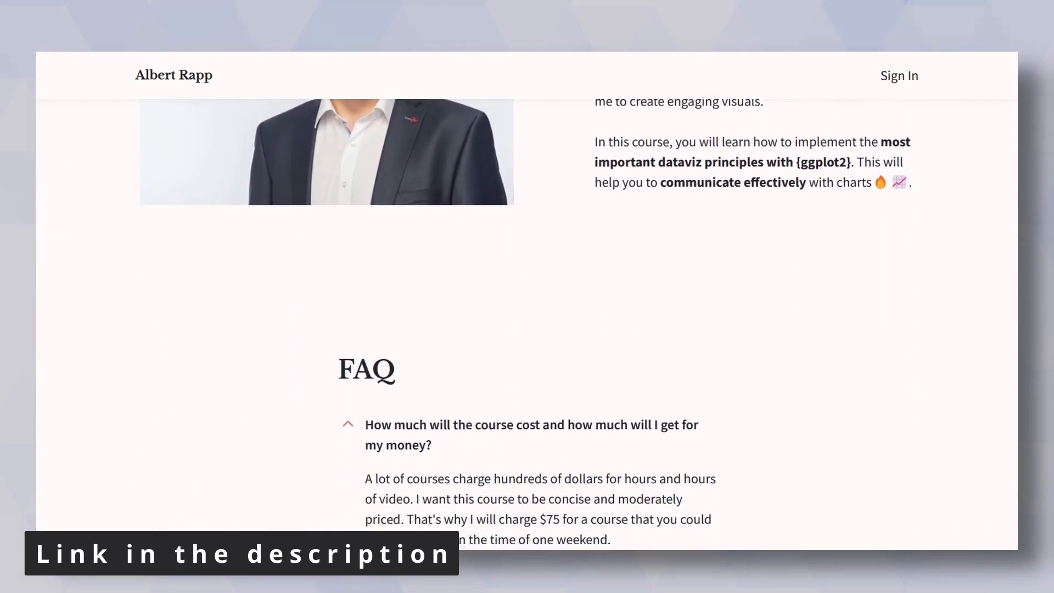
pyautogui.scroll(-3)
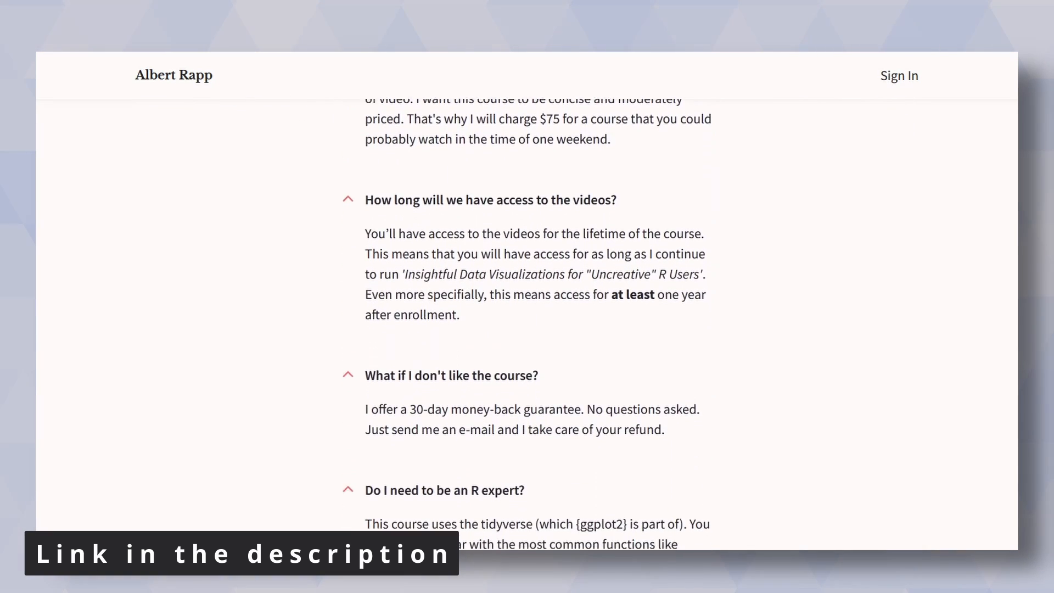